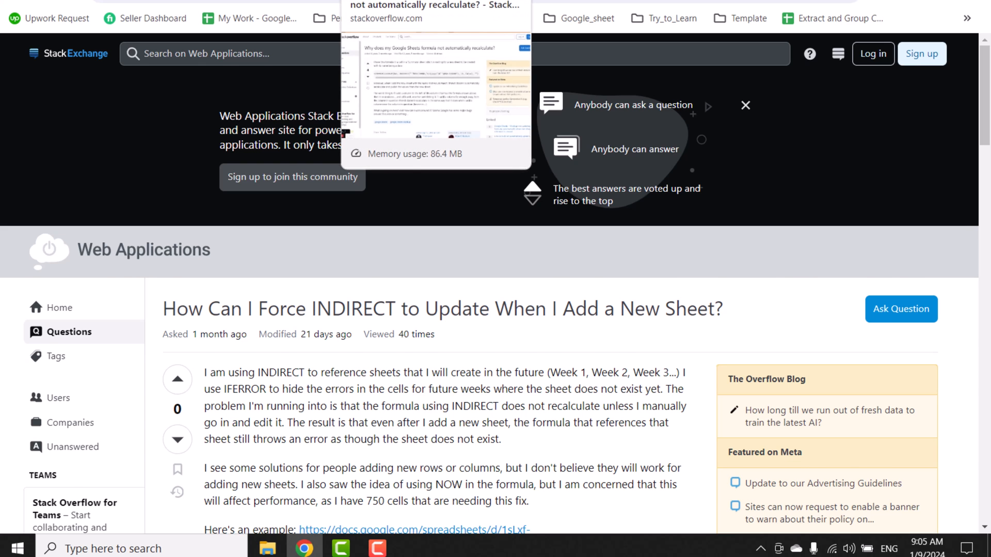
Switch to the Simple summary sheet, where totals for 1-2 through 1-8 show #REF!
left_click(256, 18)
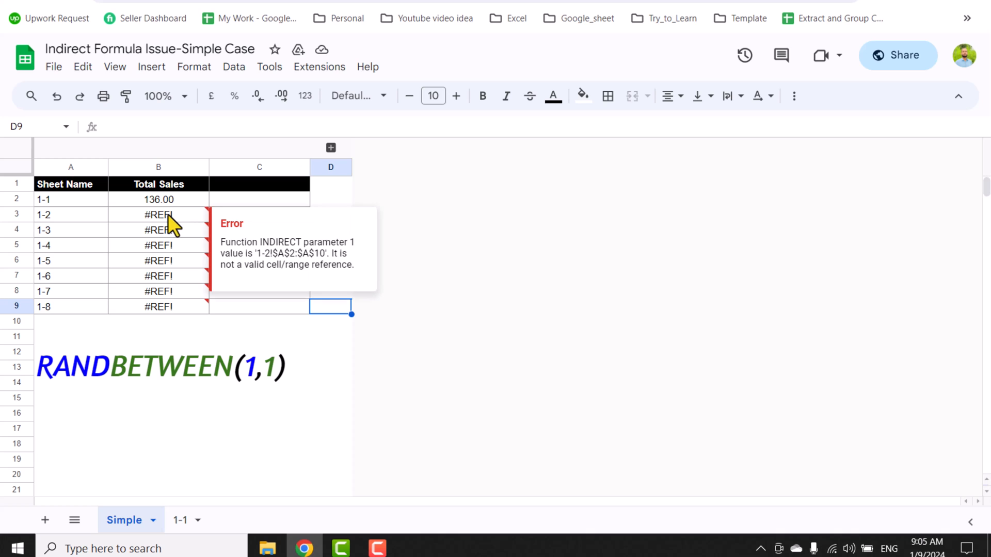
mouse_move(164, 211)
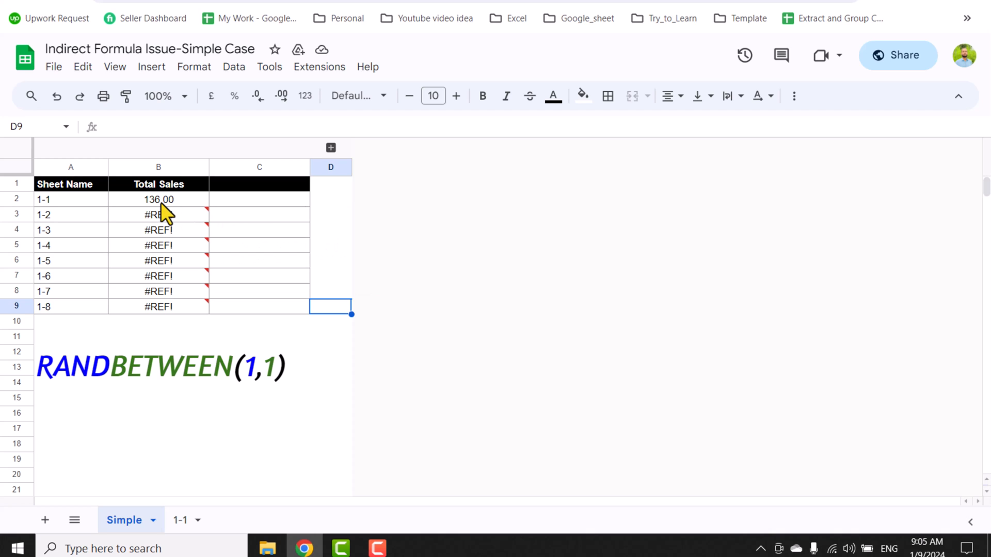
Inspect B2's total formula, then select sheet 1-1's Daily Sales figures B2:B10
left_click(158, 199)
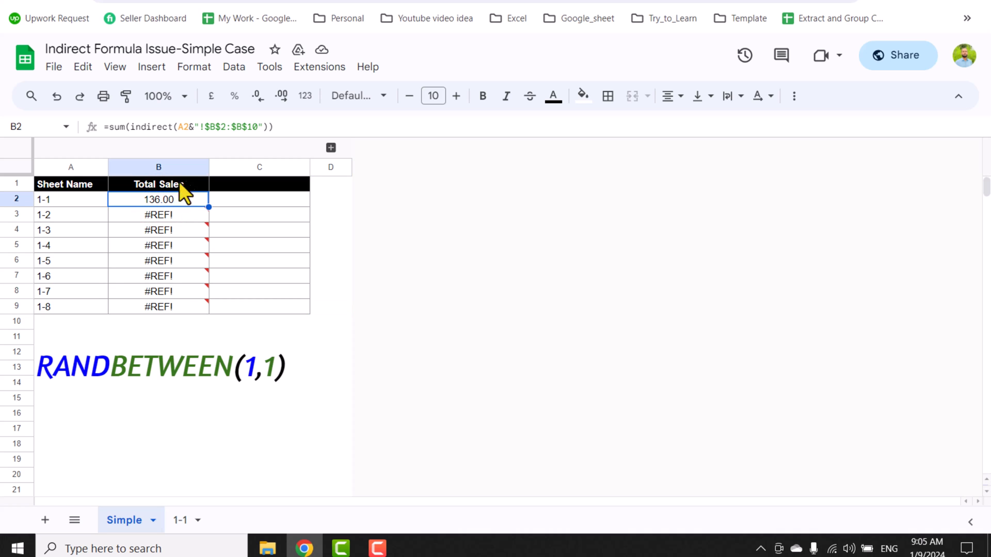
mouse_move(66, 205)
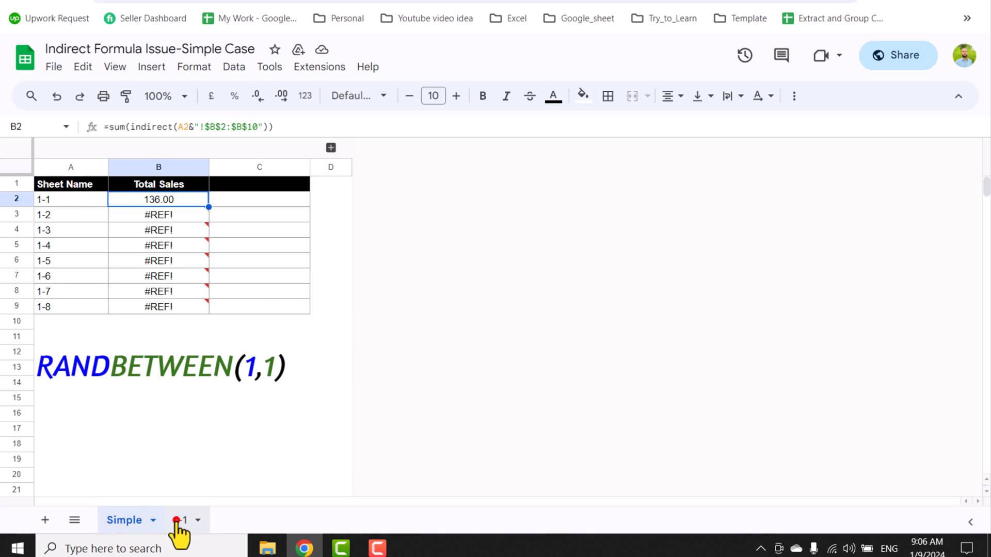
left_click(181, 521)
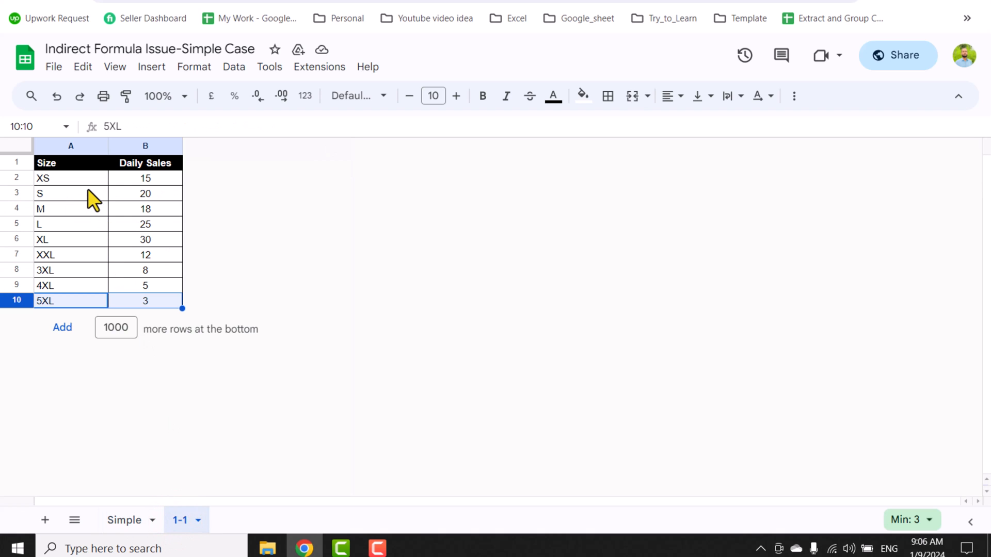
left_click(145, 178)
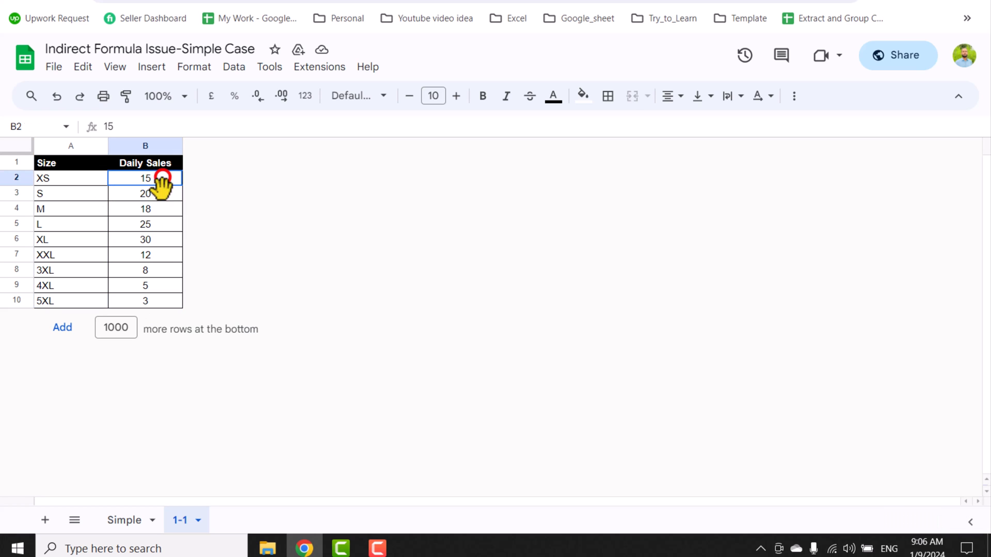
left_click_drag(145, 178, 145, 300)
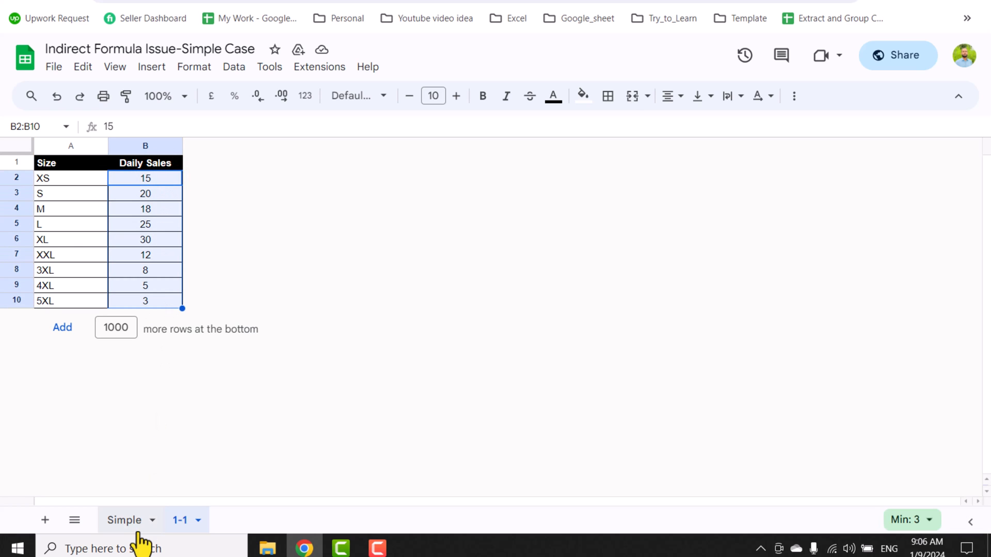
Create sheet 1-2 with M sales of 100 and confirm Simple still shows #REF!
left_click(124, 520)
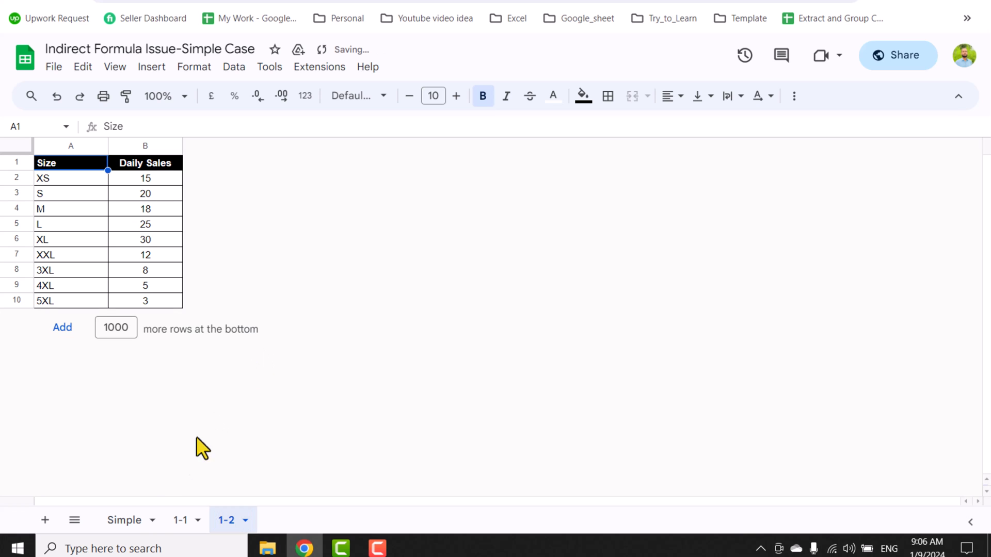
left_click(124, 520)
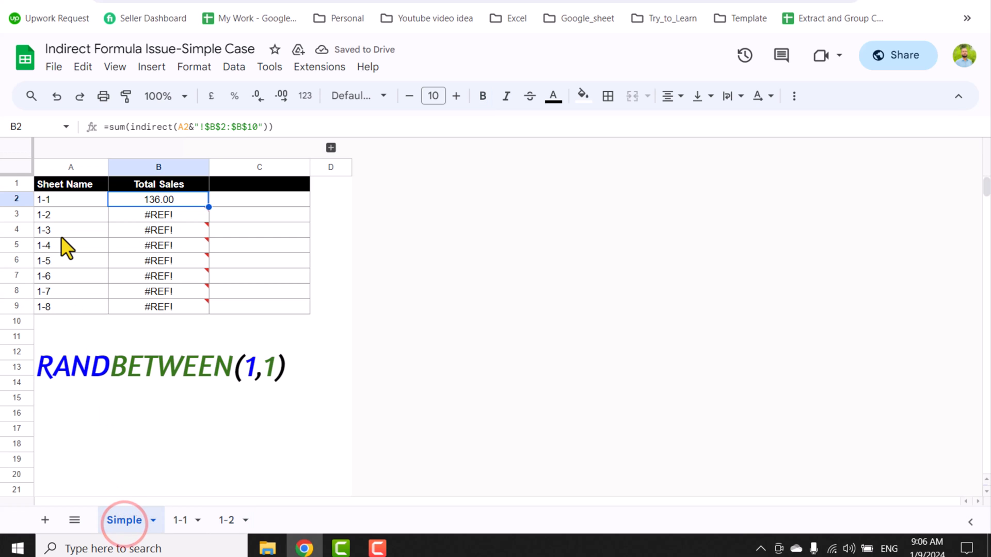
mouse_move(188, 250)
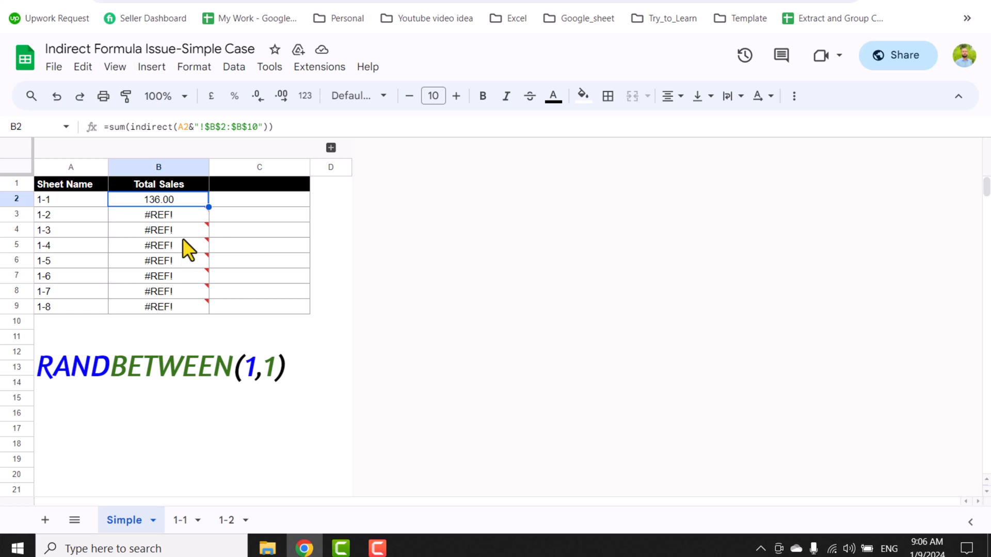
left_click(225, 520)
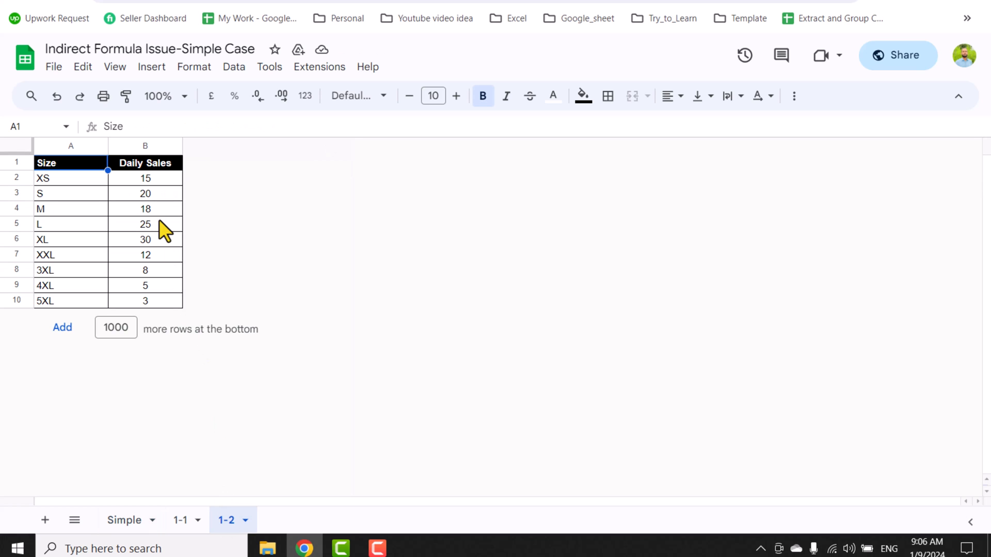
type("100")
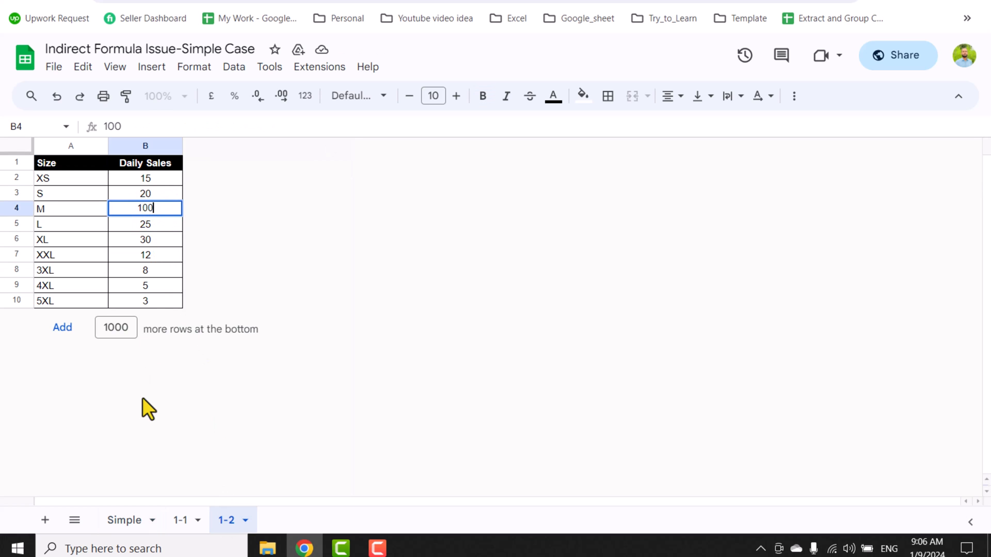
left_click(125, 520)
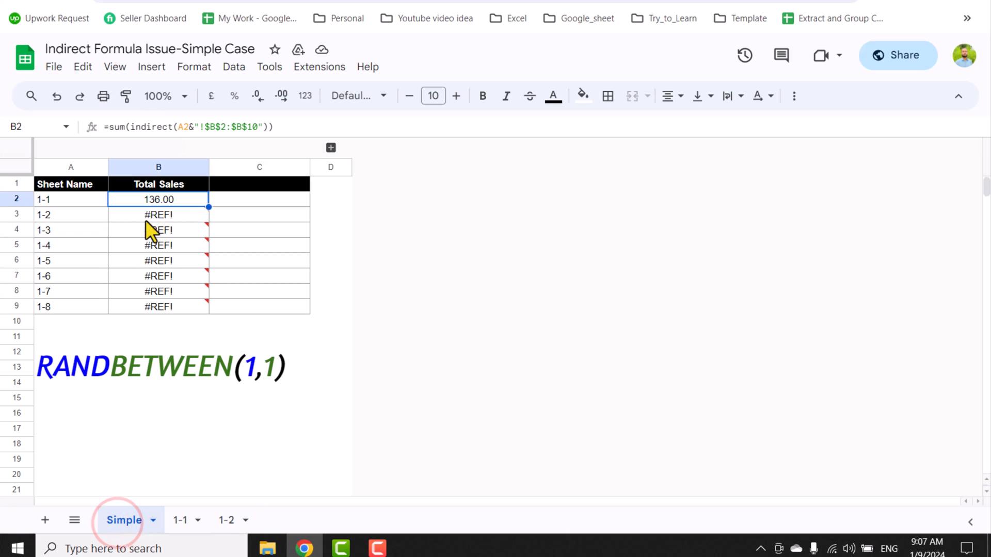
mouse_move(170, 233)
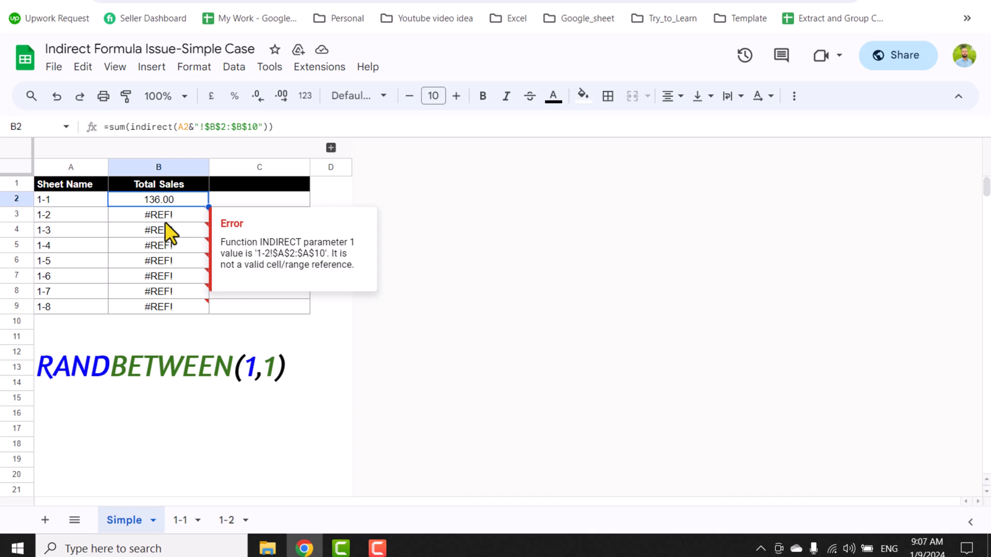
mouse_move(199, 206)
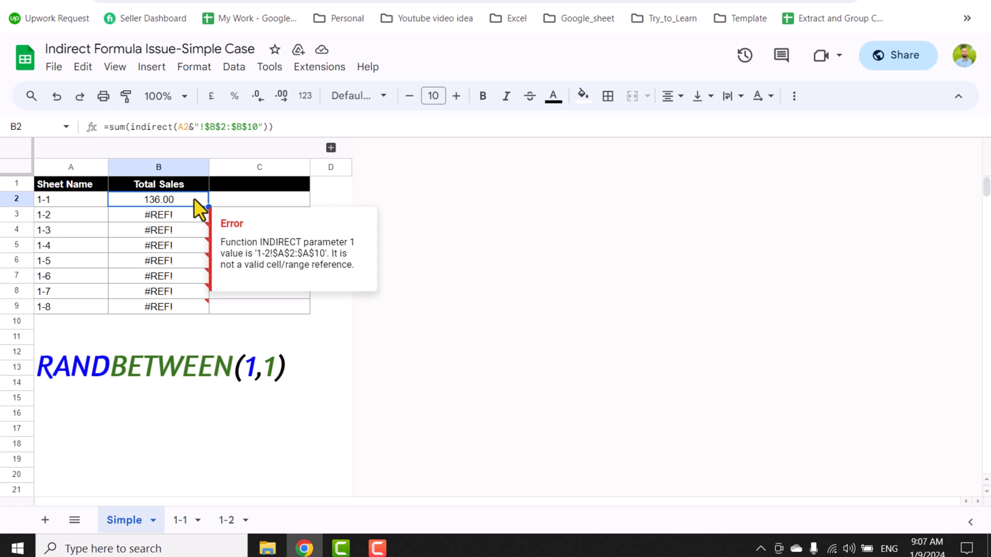
mouse_move(197, 285)
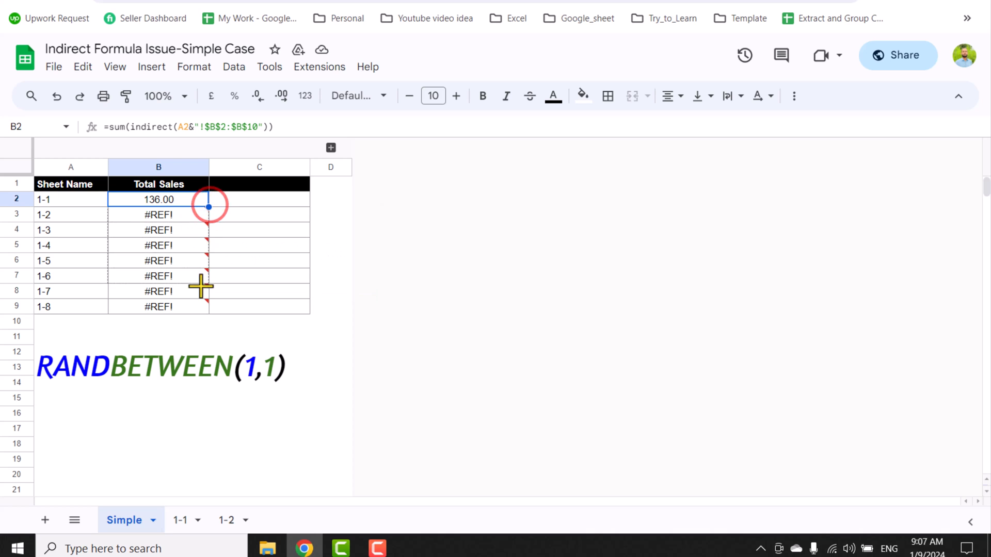
Fill the total formula down to B9 so 1-2 shows its total, then recheck
left_click_drag(208, 207, 208, 315)
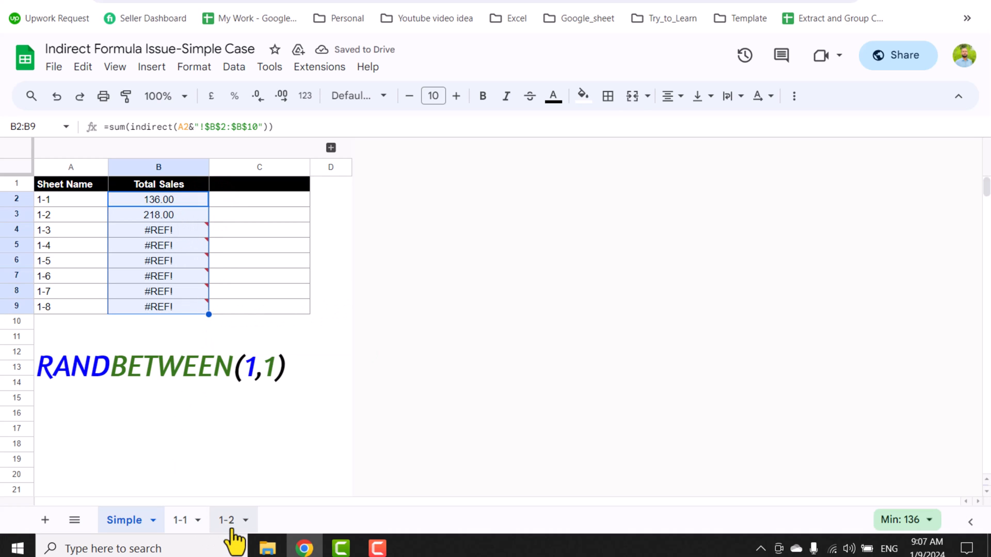
left_click(224, 521)
type("5")
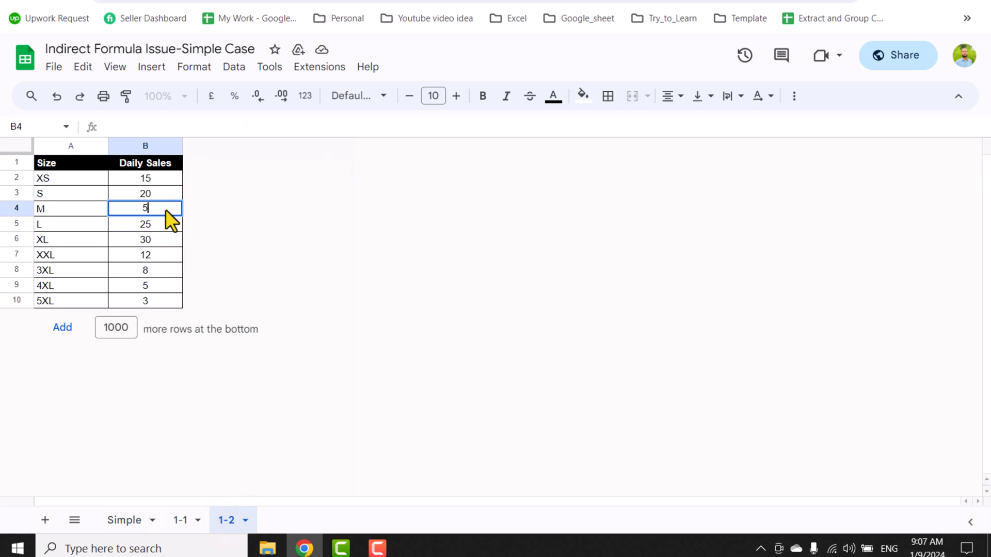
left_click(123, 520)
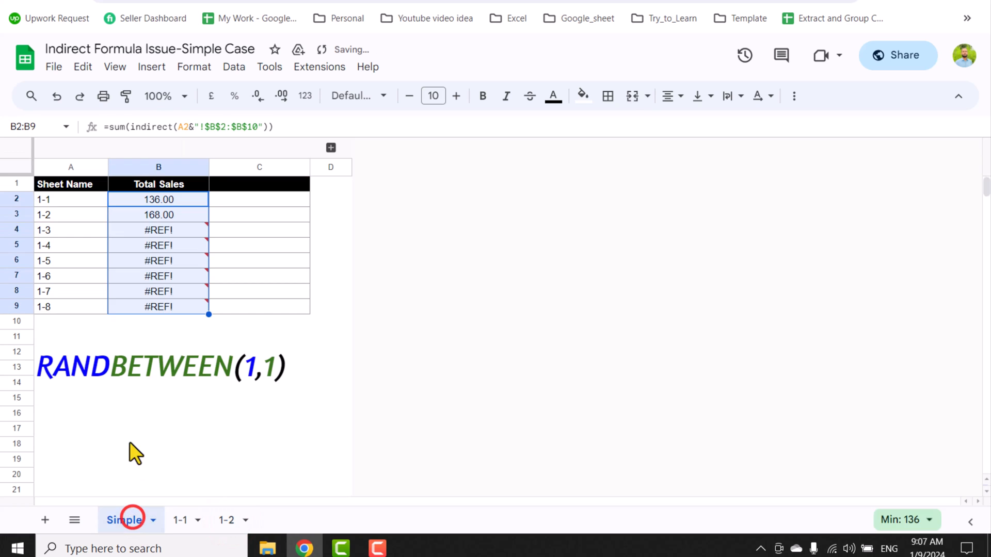
mouse_move(190, 231)
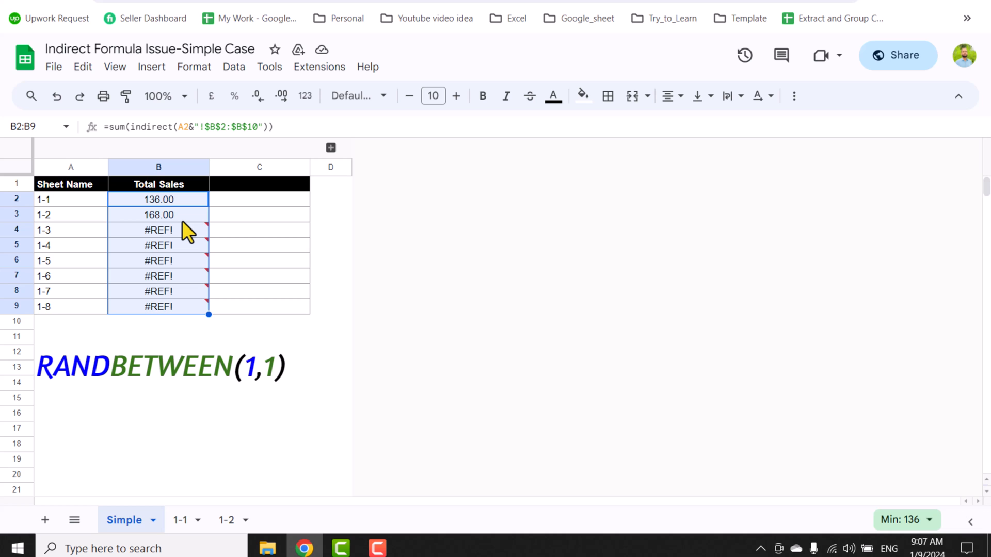
left_click(158, 200)
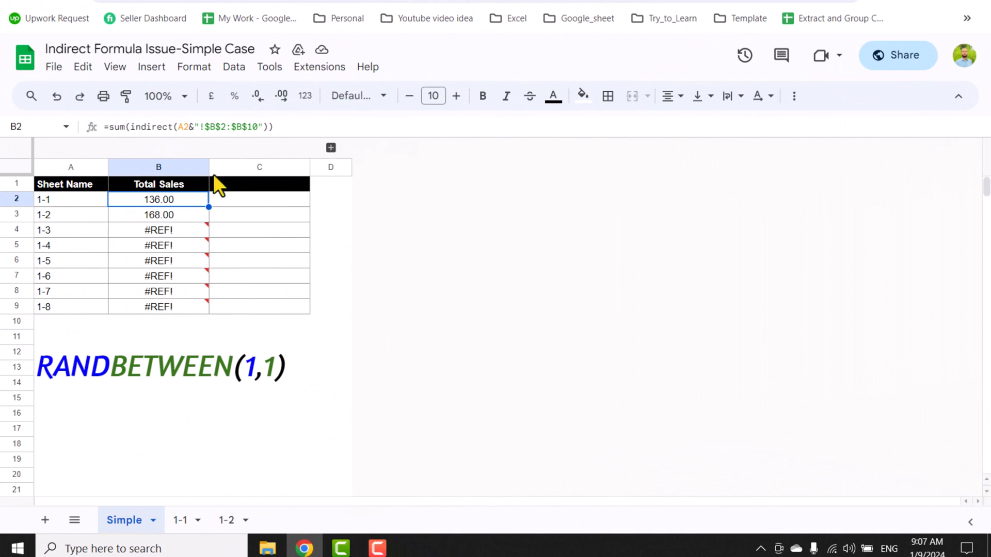
Paste the 1-1 total formula into C2 and multiply it by RANDBETWEEN(1,1)
double_click(158, 199)
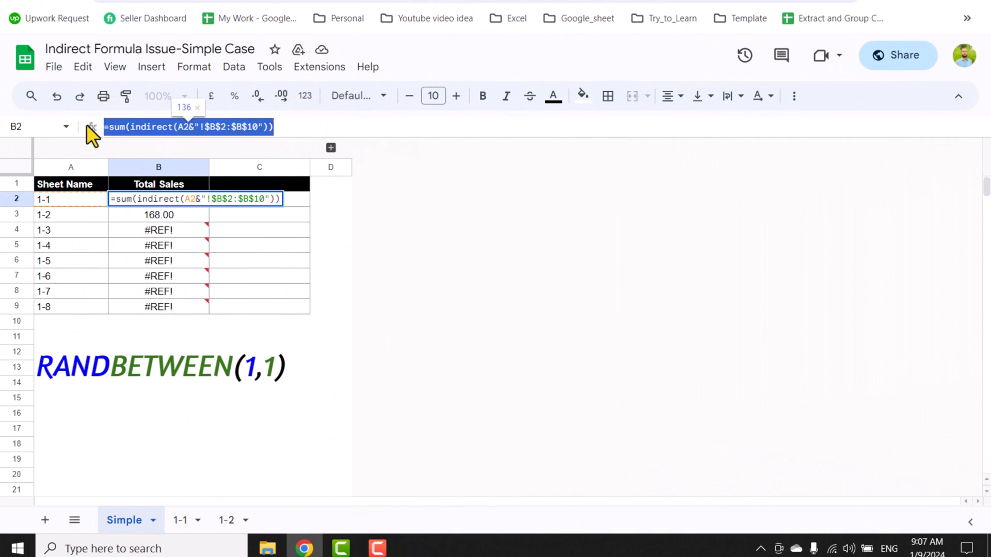
left_click(259, 199)
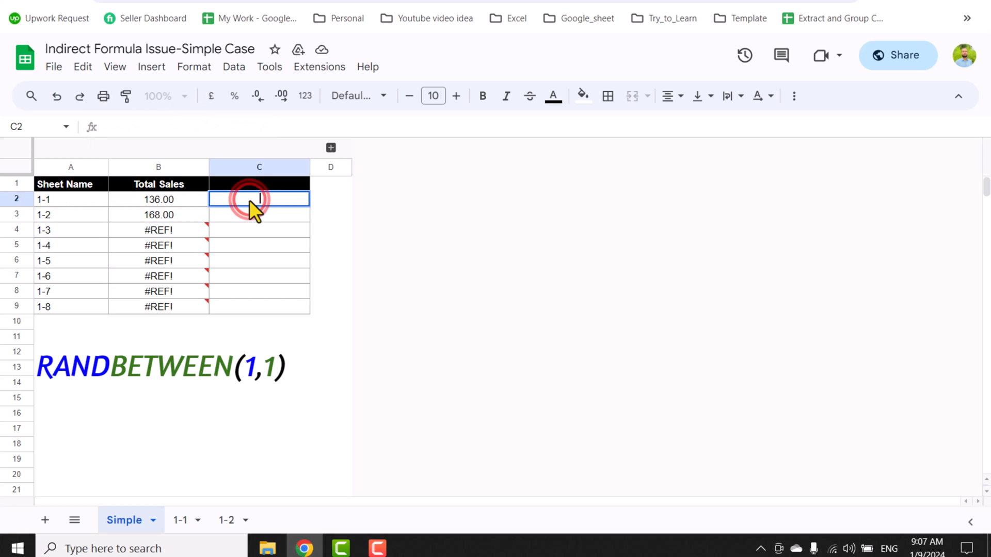
key("enter")
type("=sum(indirect(A2&\"!$B$2:$B$10\"))*")
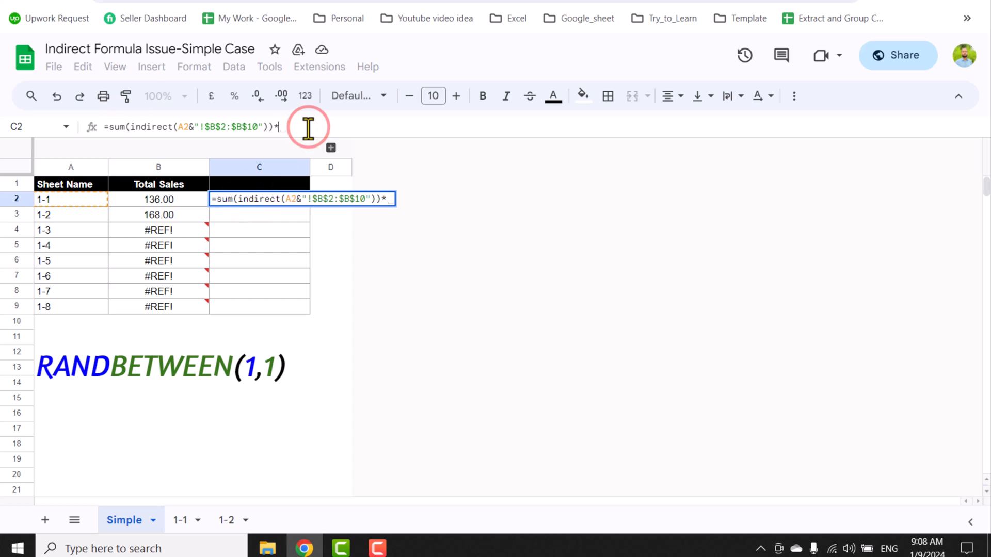
type("rand")
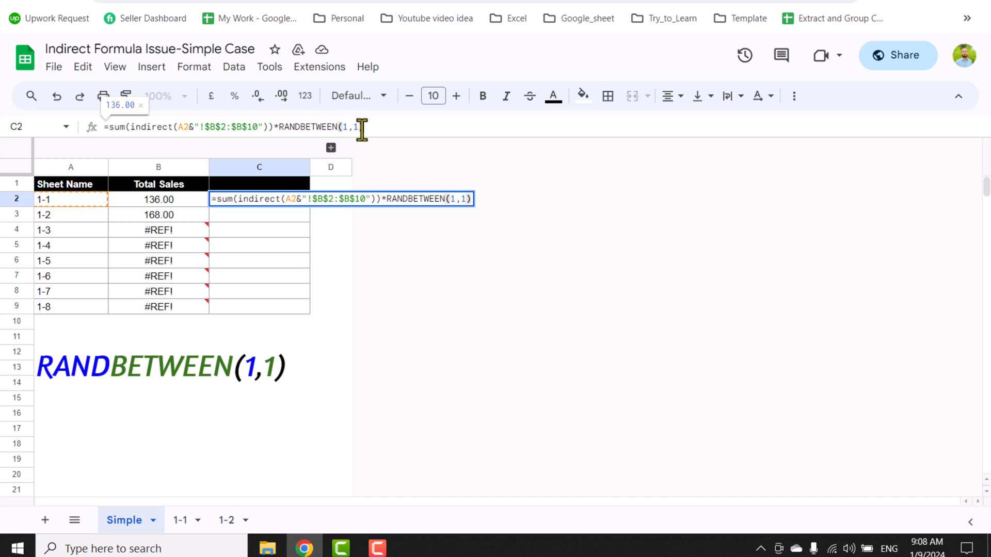
key("Enter")
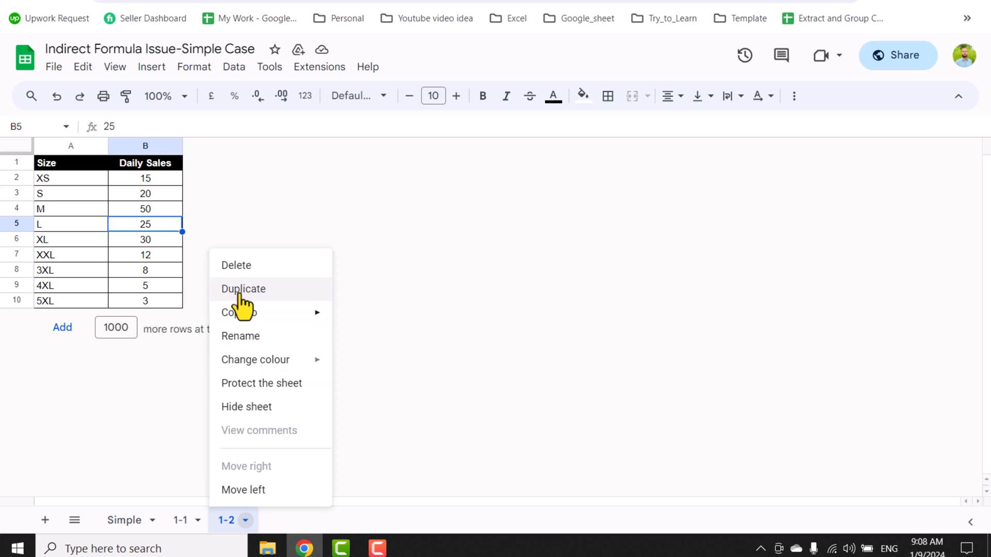
Duplicate sheet 1-2 as 1-3 with M sales of 100, then view Simple
left_click(243, 289)
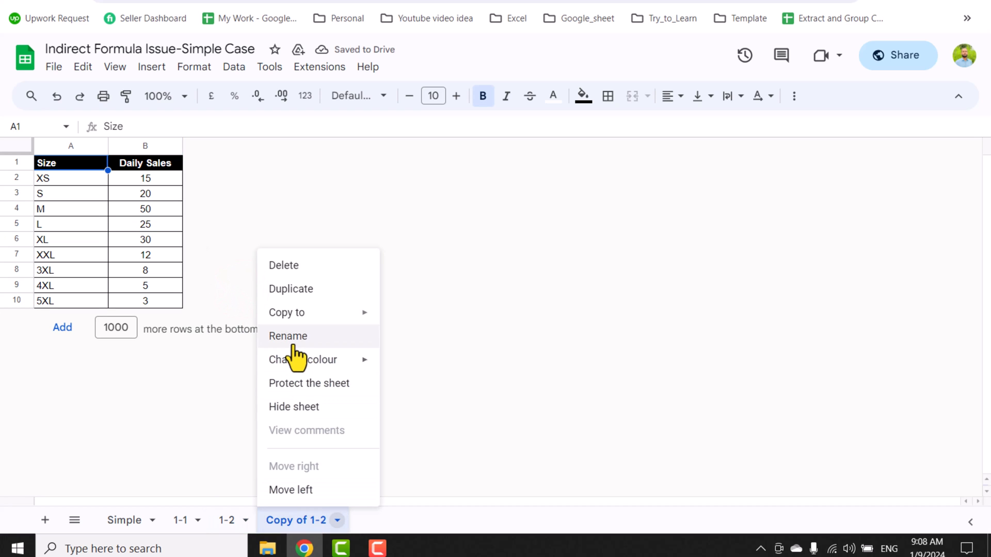
left_click(288, 336)
type("1-3")
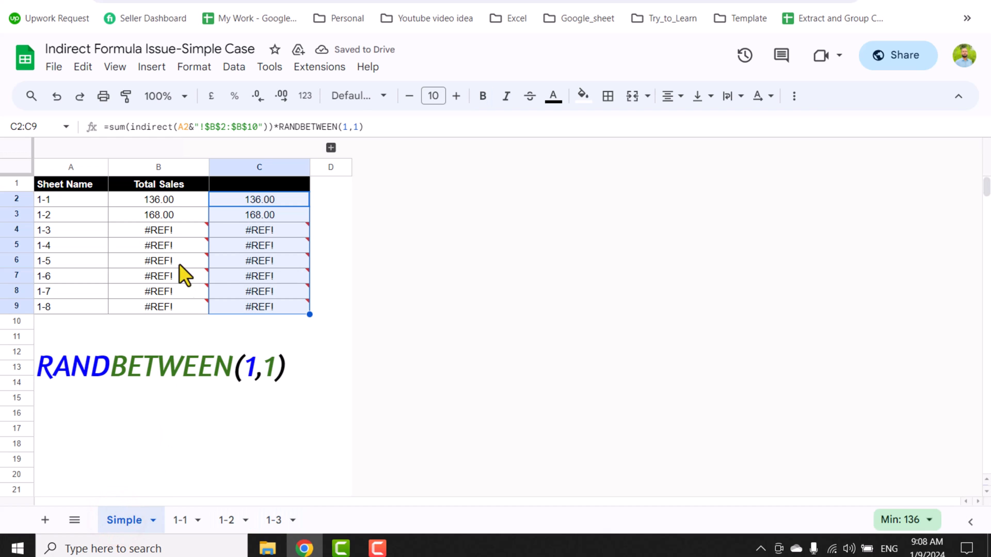
mouse_move(259, 245)
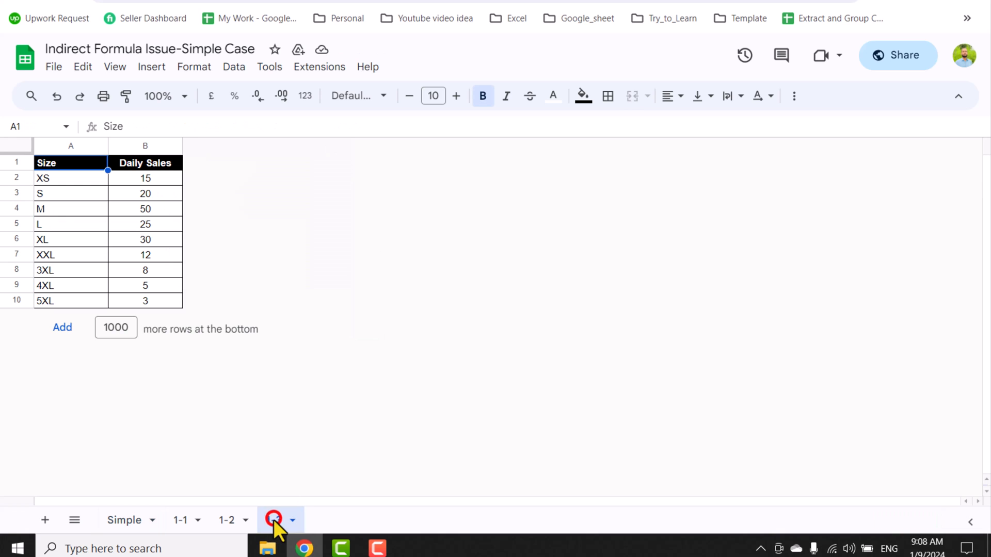
left_click(145, 209)
type("100")
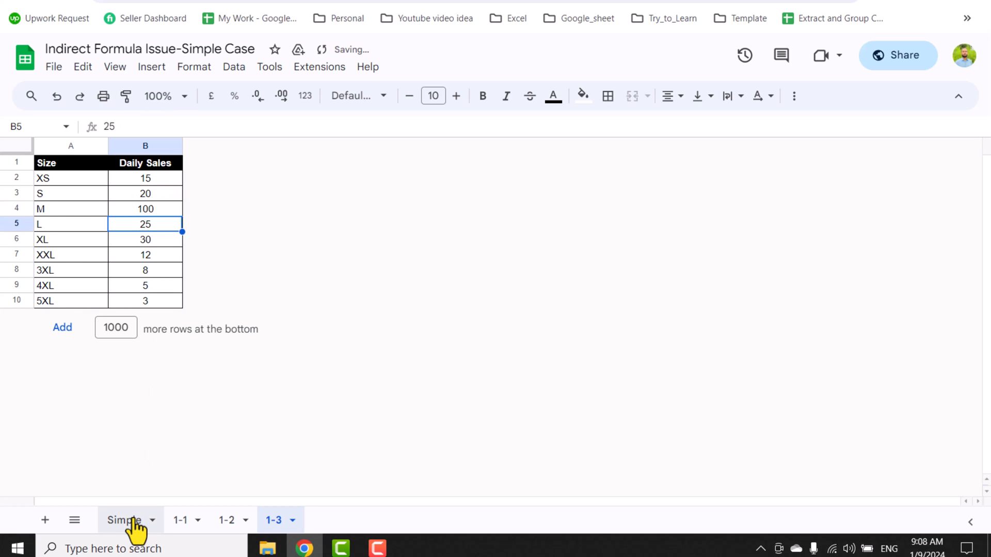
left_click(124, 520)
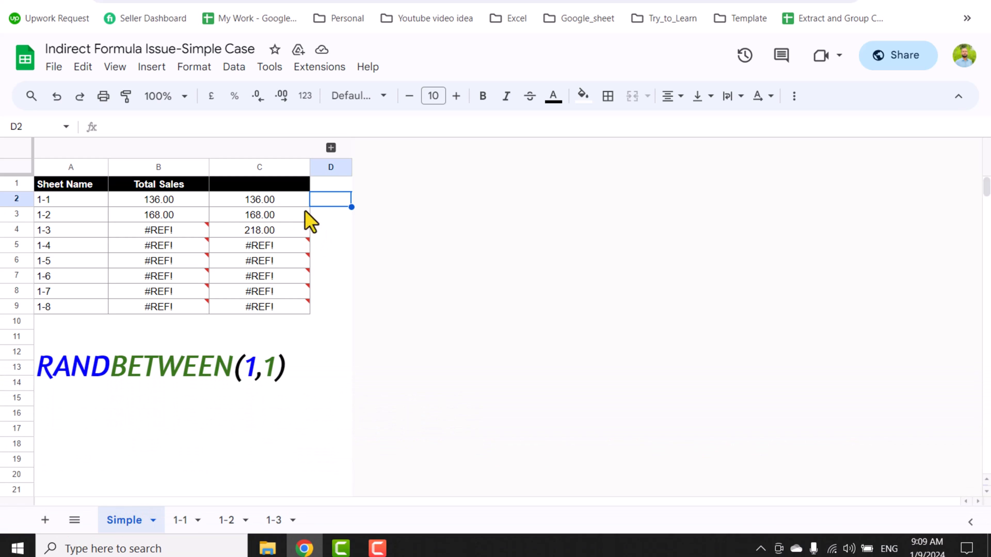
mouse_move(342, 160)
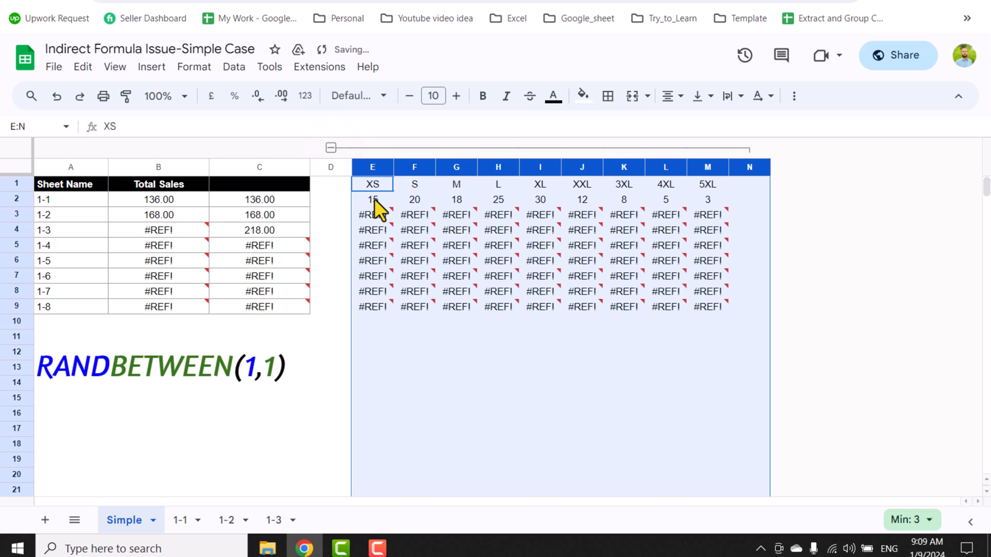
Append *RANDBETWEEN(1,1) to E2's size lookup formula
left_click(372, 200)
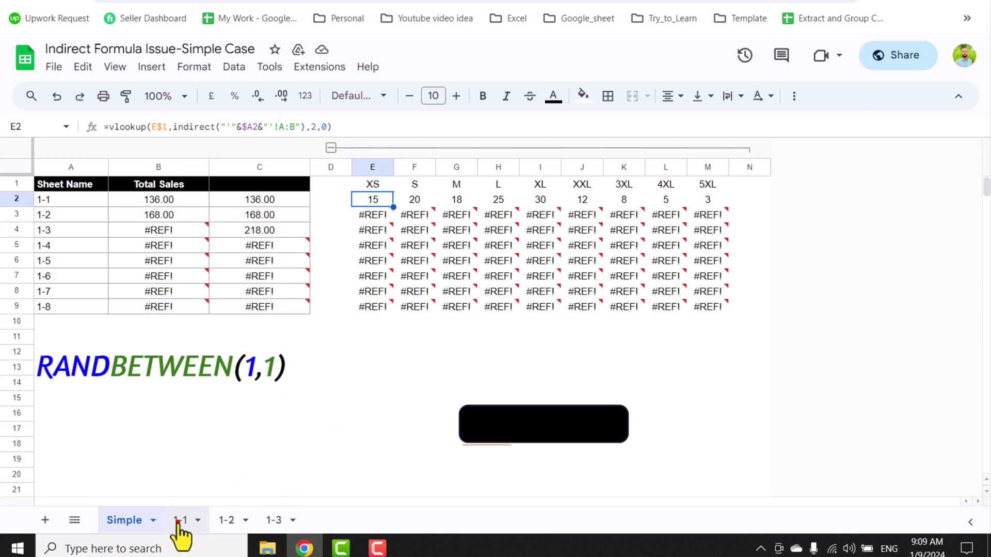
left_click(179, 520)
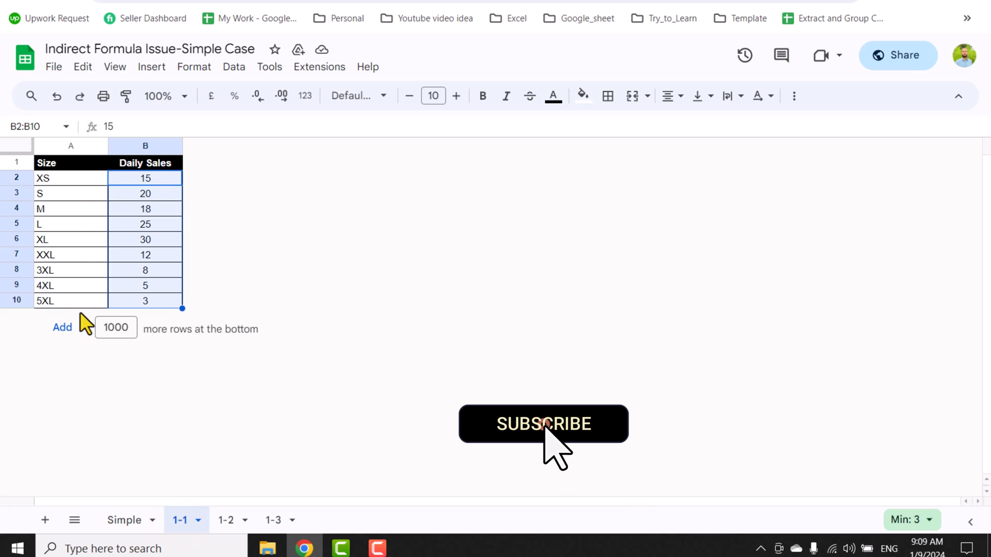
left_click(124, 520)
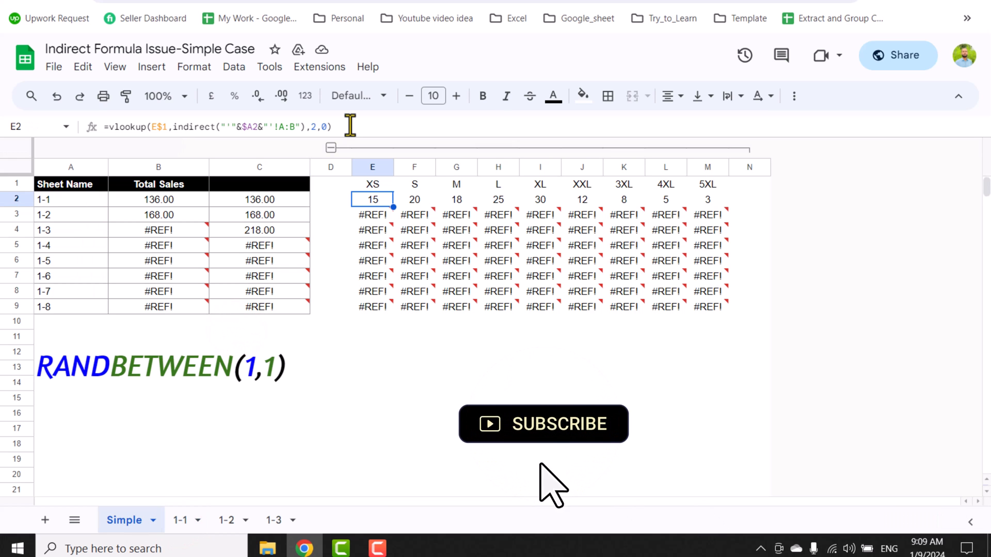
double_click(372, 200)
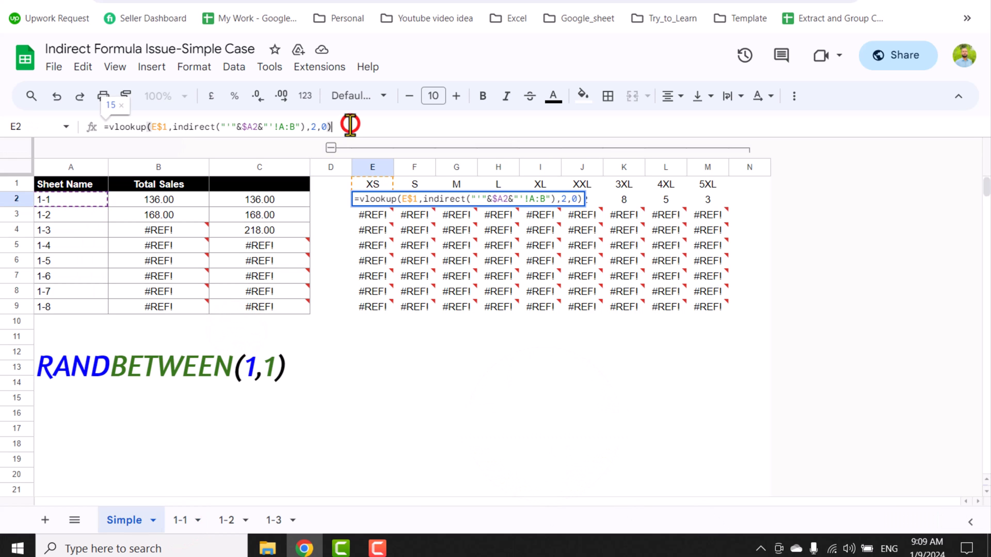
type("*rand")
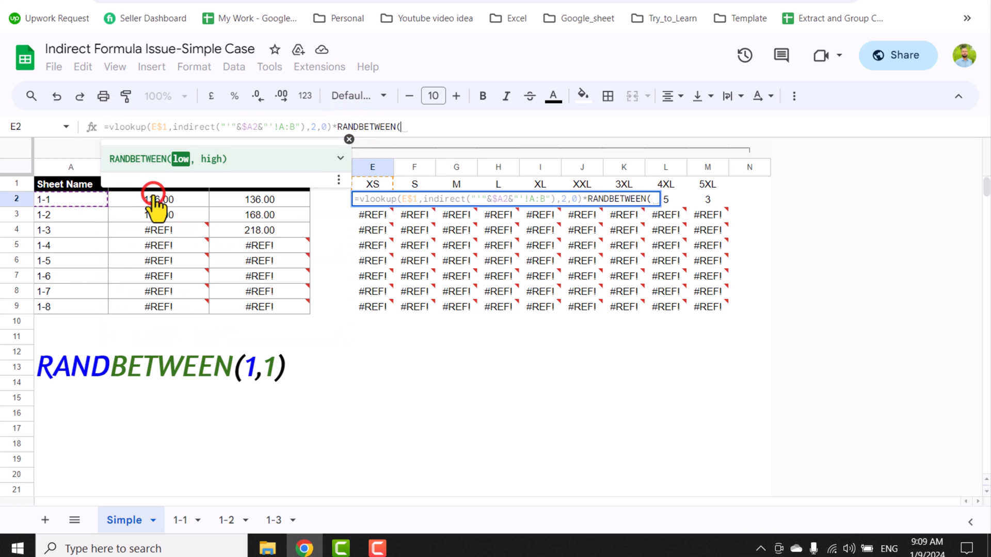
key("Enter")
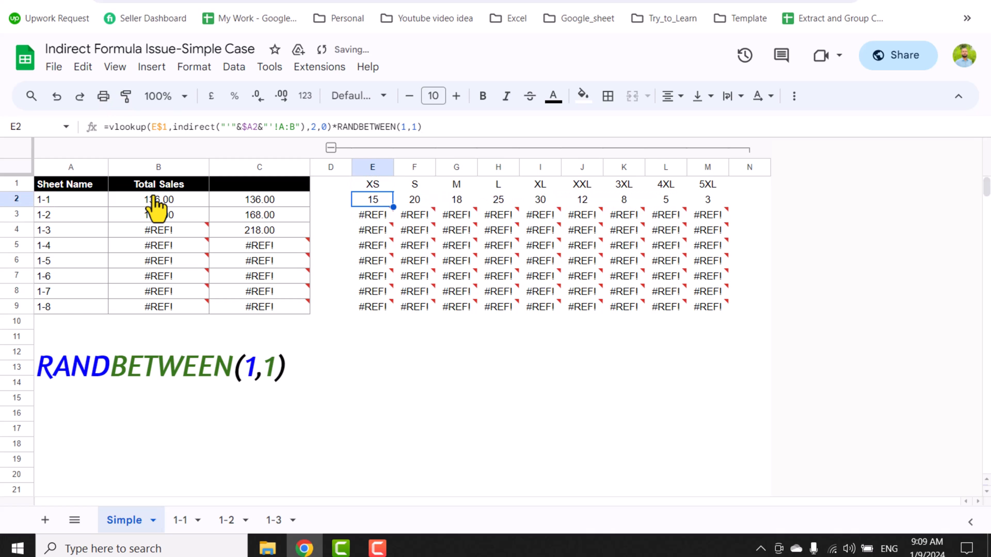
mouse_move(648, 220)
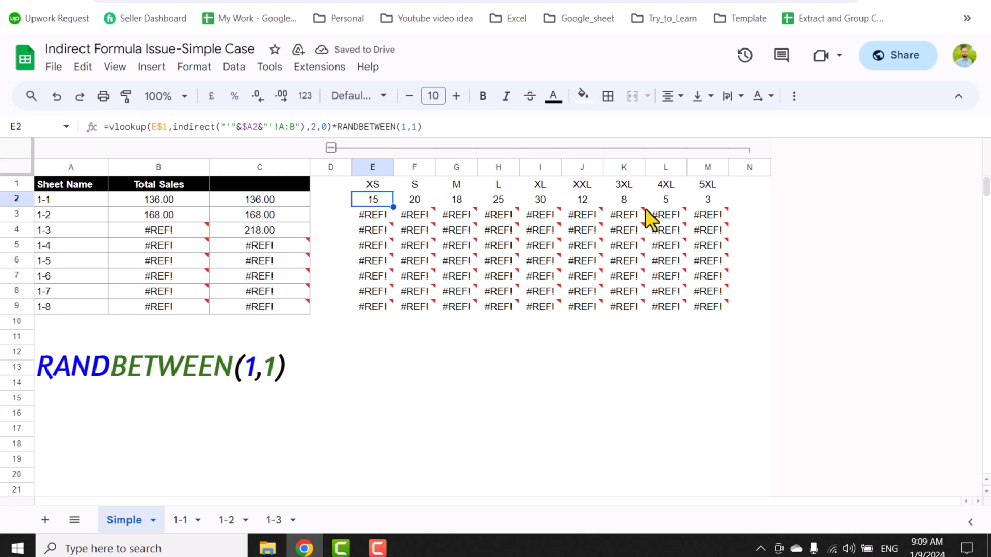
Fill the revised lookup formula across to M2 and down to row 9
left_click_drag(372, 199, 707, 200)
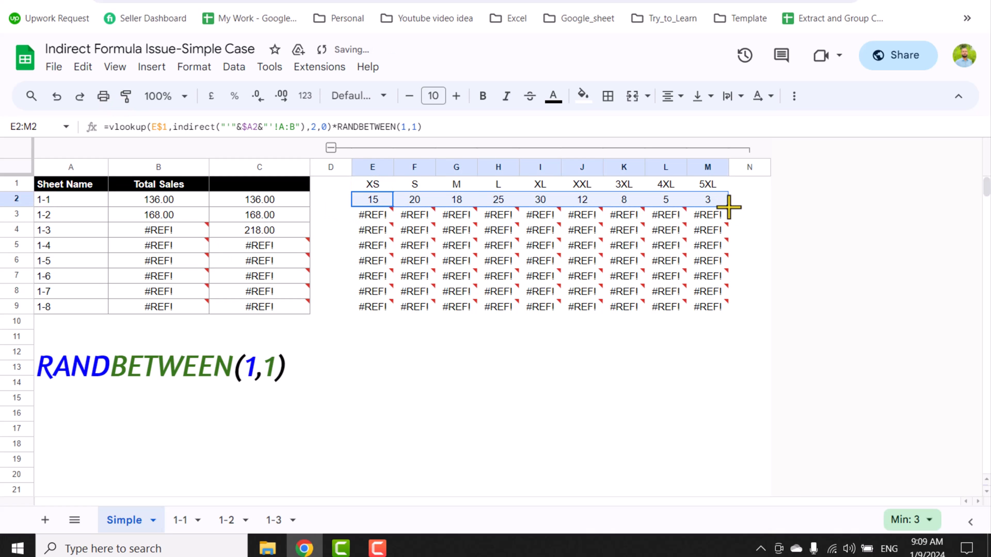
left_click_drag(728, 207, 718, 310)
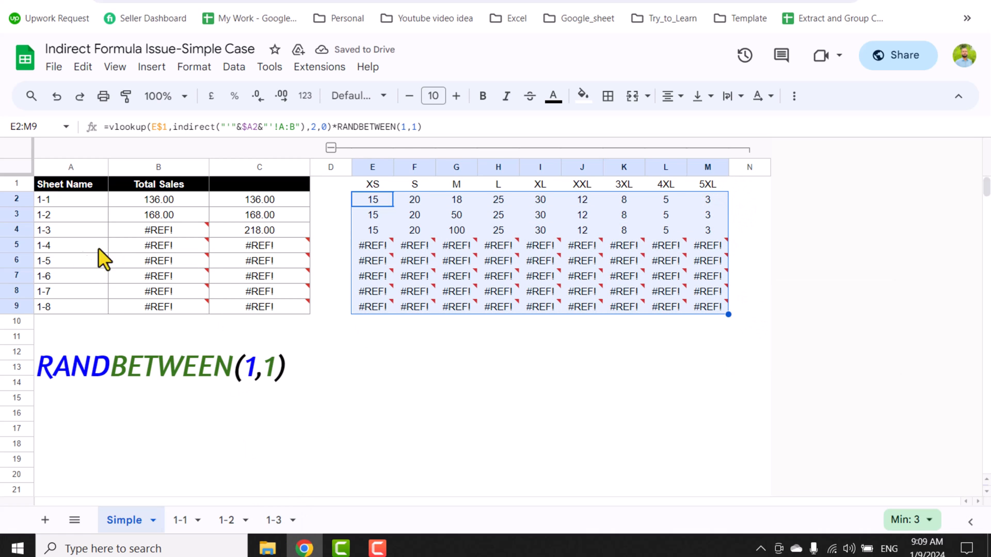
right_click(275, 521)
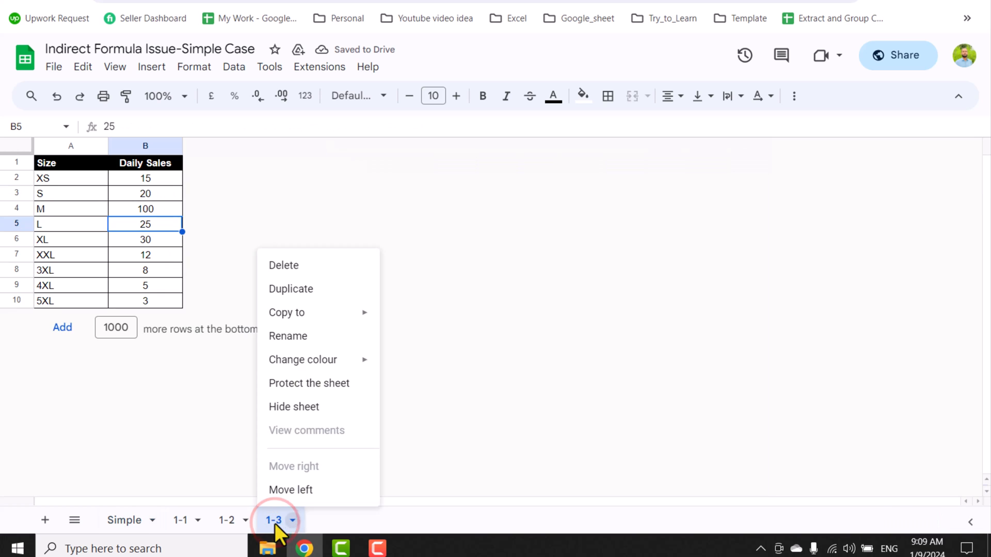
Duplicate sheet 1-3 as 1-4, then select the summary's total formula
left_click(291, 289)
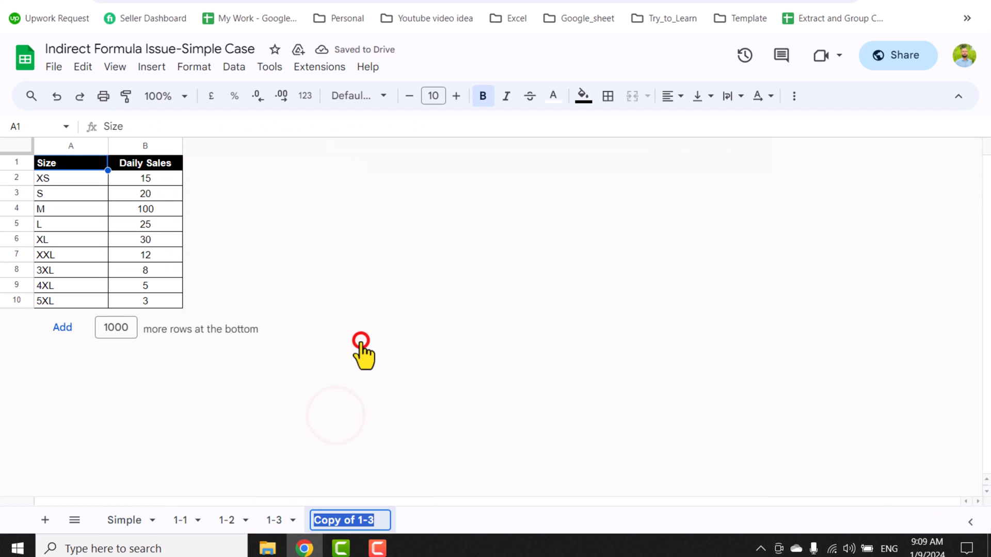
type("1-4")
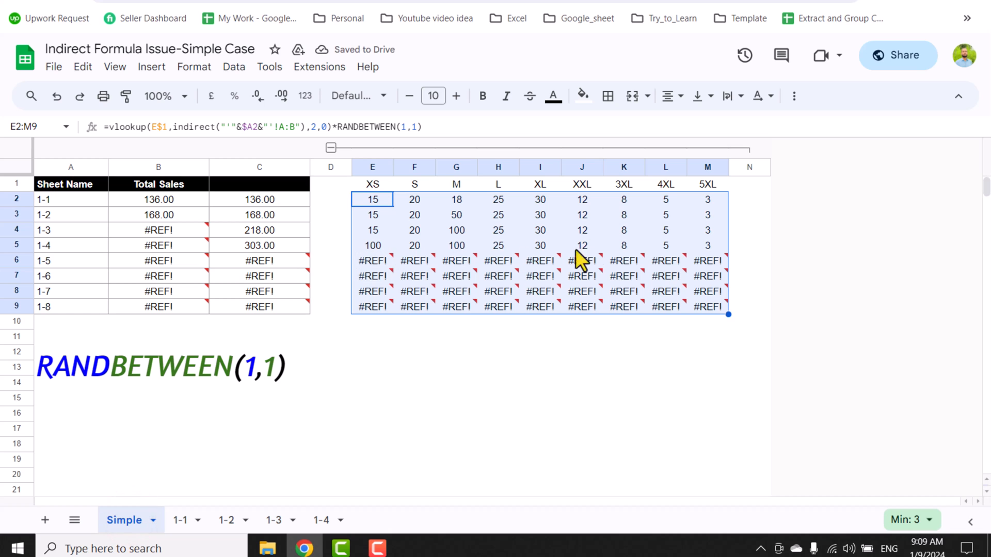
left_click(159, 230)
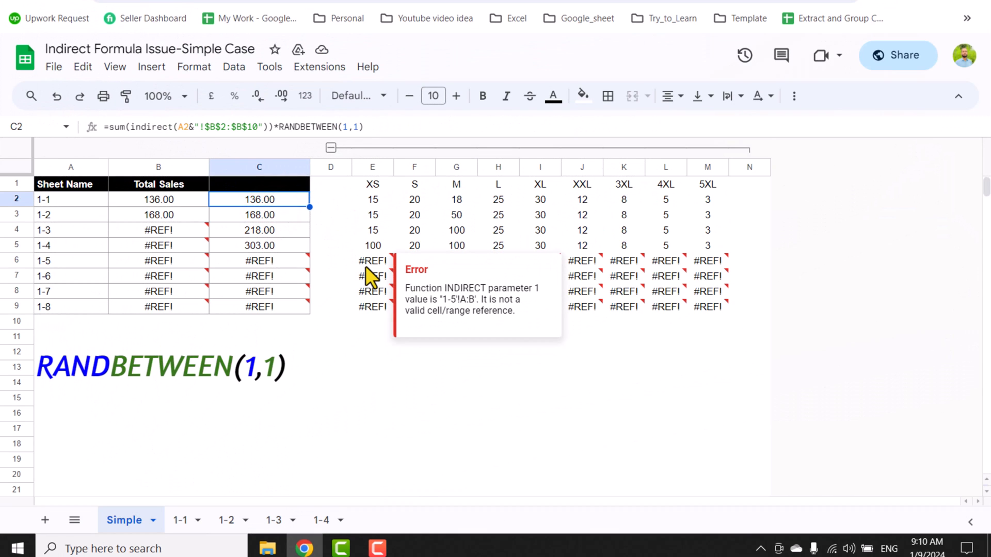
mouse_move(307, 237)
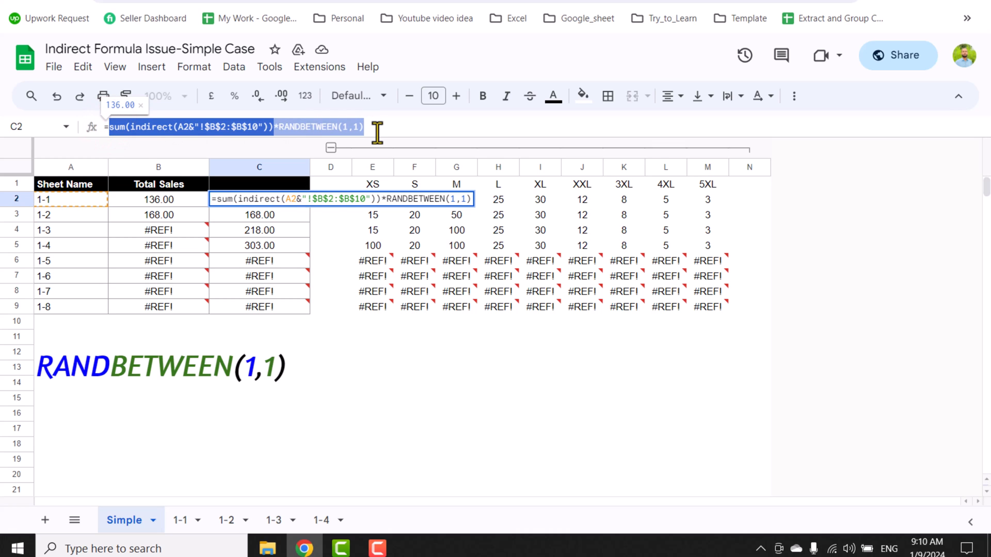
Set C2 to =iferror(sum(indirect(A2&"!$B$2:$B$10"))*RANDBETWEEN(1,1)) and copy it down
type("=iferror(")
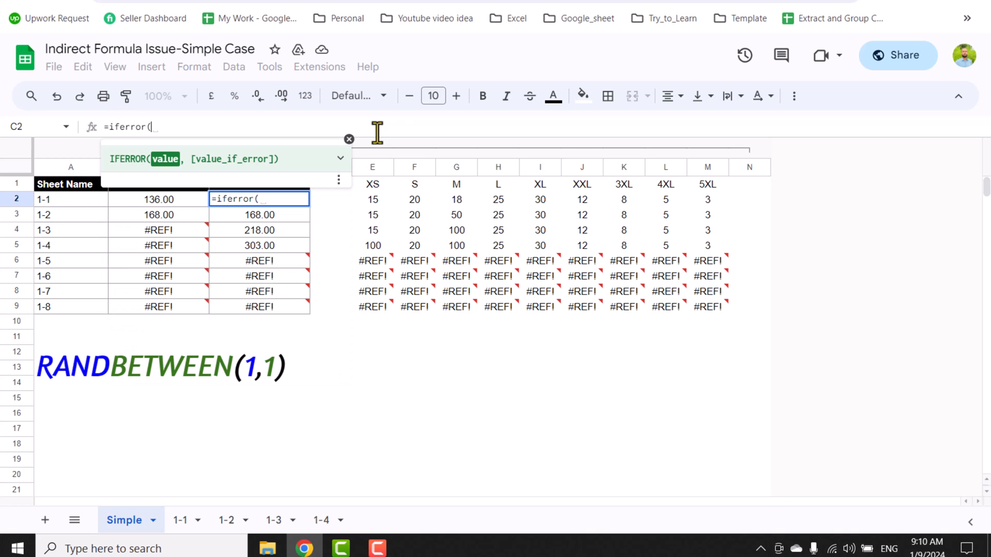
type("sum(indirect(A2&\"!$B$2:$B$10\"))*RANDBETWEEN(1,1)")
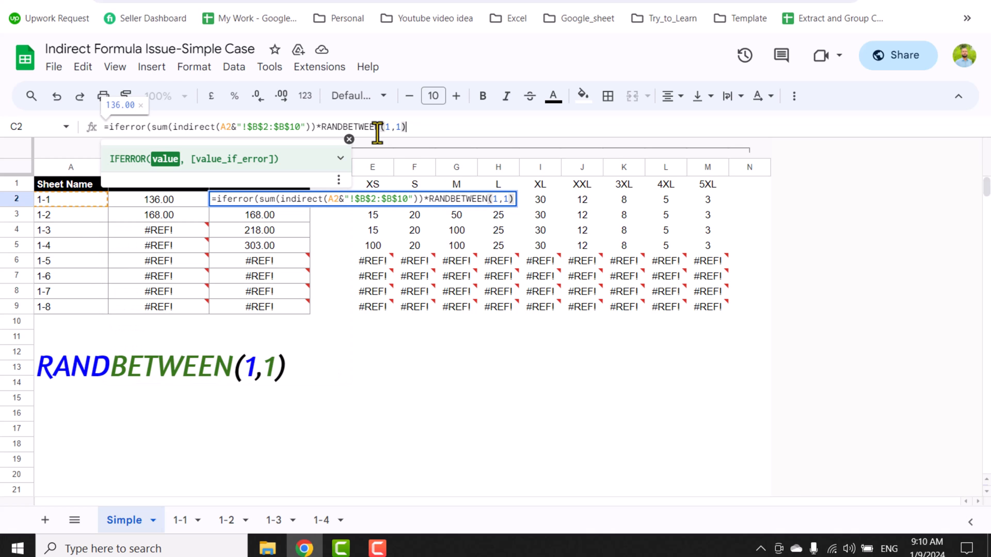
key("Enter")
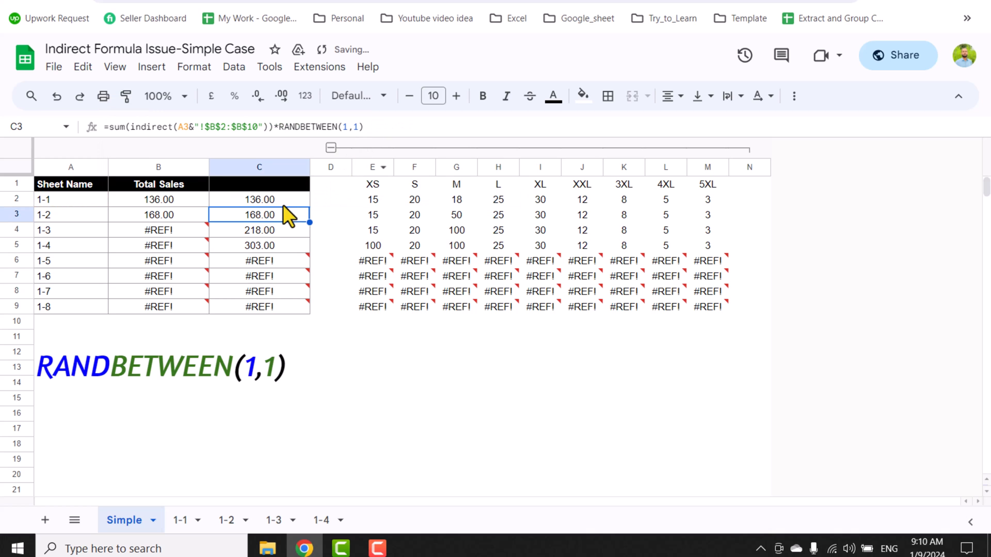
left_click(259, 200)
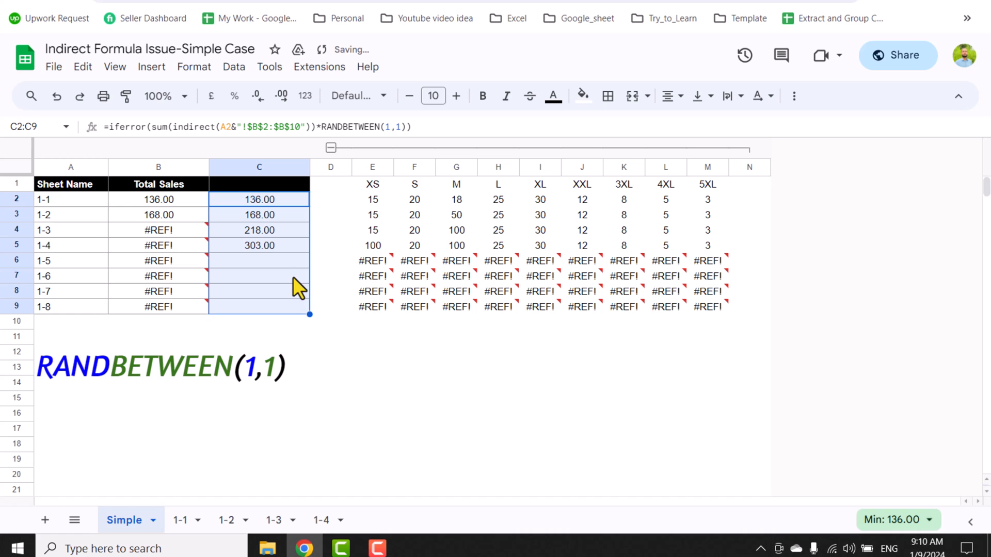
mouse_move(246, 266)
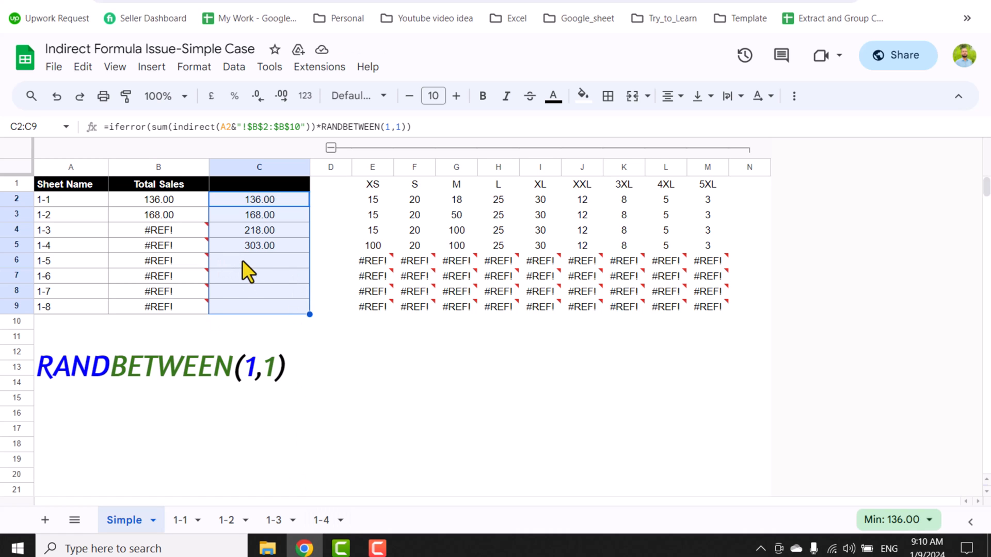
left_click(341, 520)
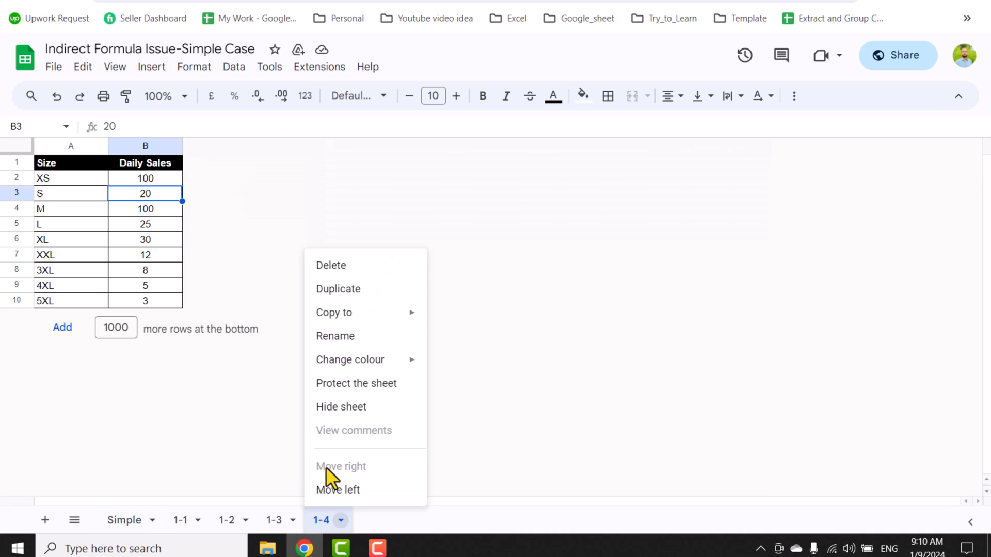
Duplicate sheet 1-4 as 1-5 with XXL sales of 50, then view the 341.00 total
left_click(338, 289)
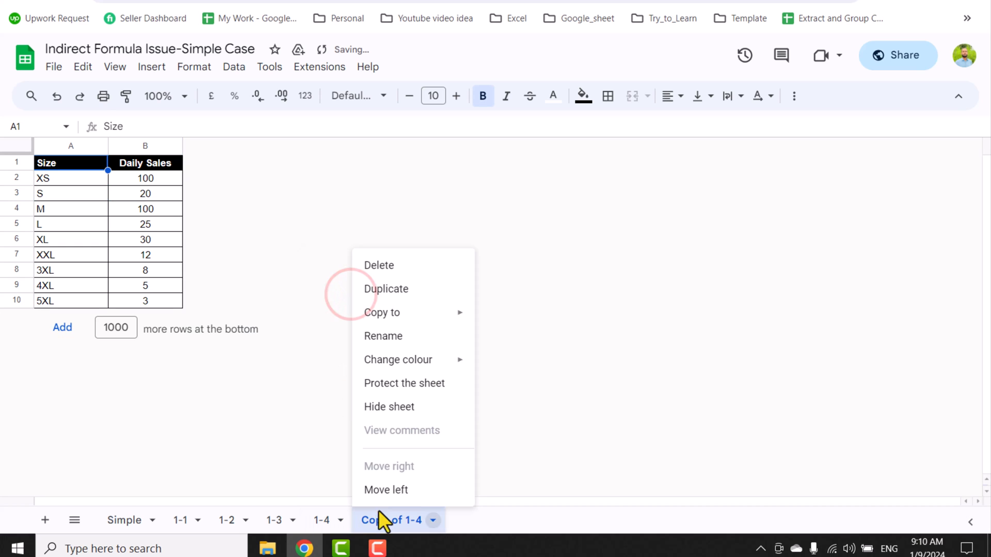
left_click(383, 336)
type("1-5")
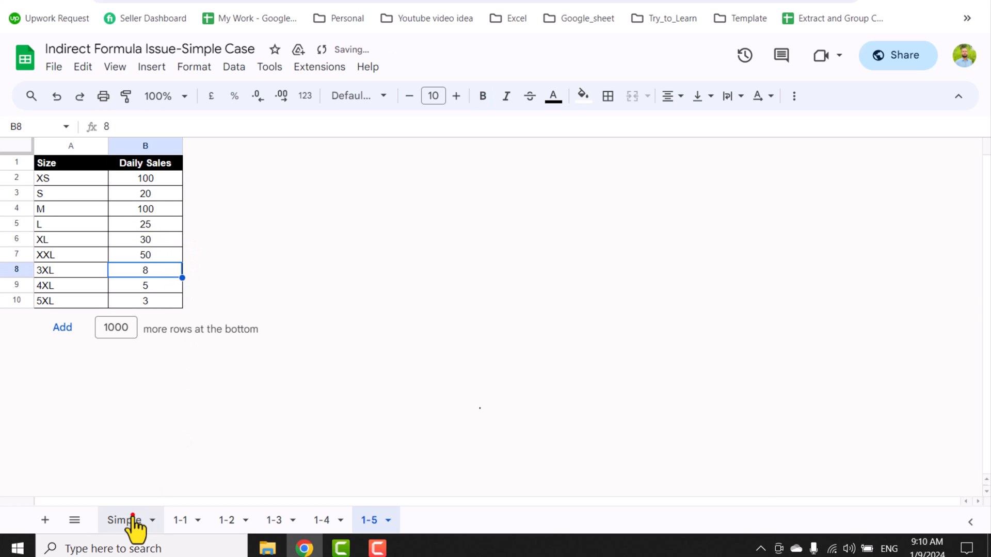
left_click(123, 520)
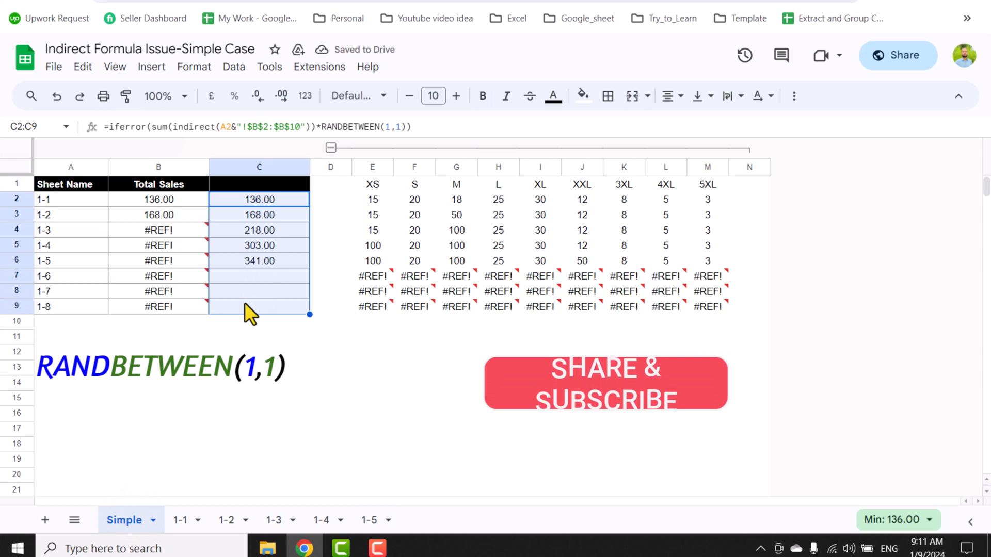